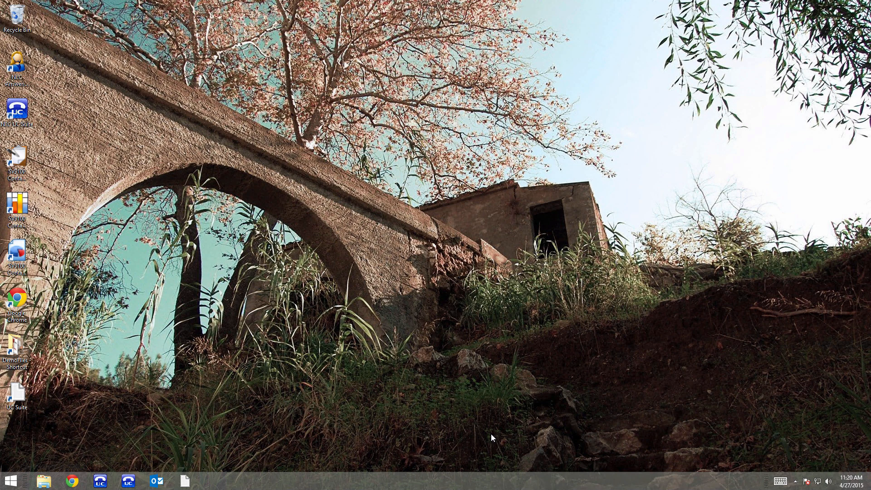
mouse_move(103, 466)
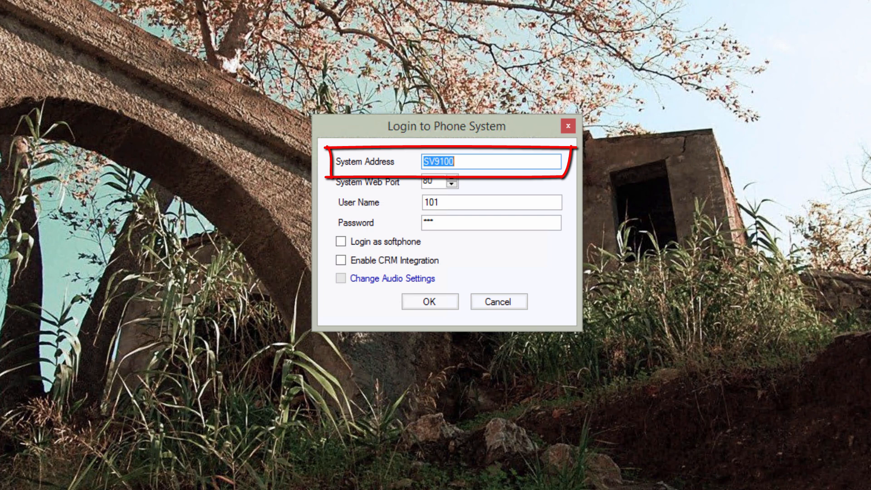
- Enter 172.16.0.10 and then SV9100 as the phone-system address for user 101
type("172.16.0.10")
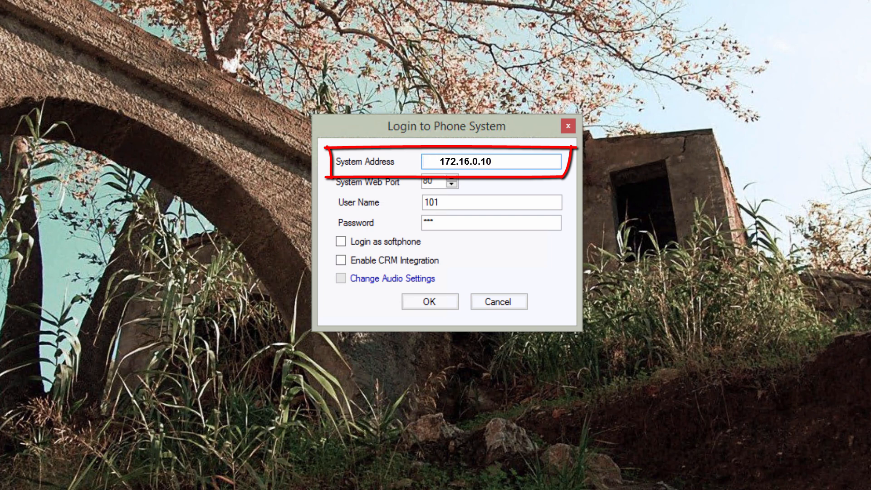
type("SV9100")
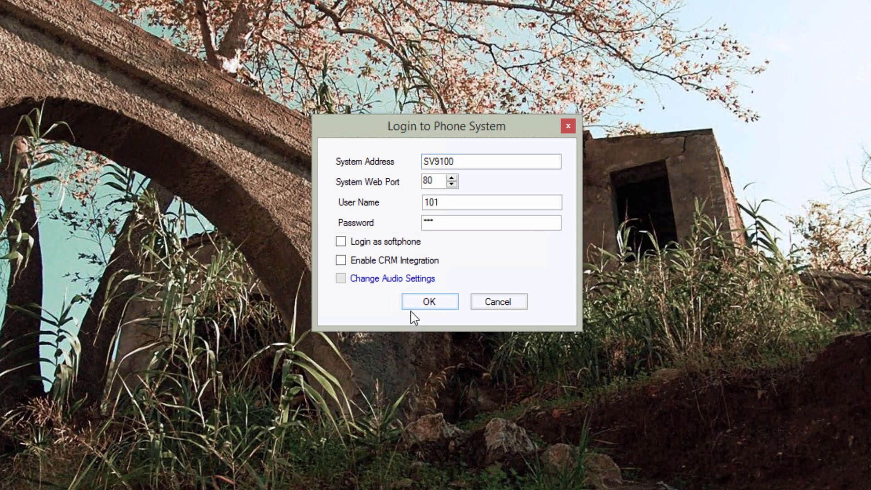
- Log in as extension 101 and open the More menu with Forward, Do Not Disturb and IM
left_click(429, 301)
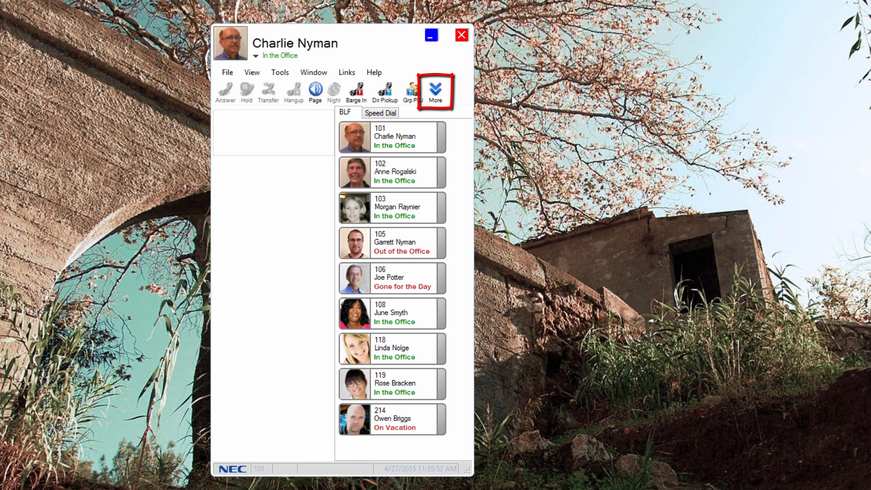
mouse_move(455, 94)
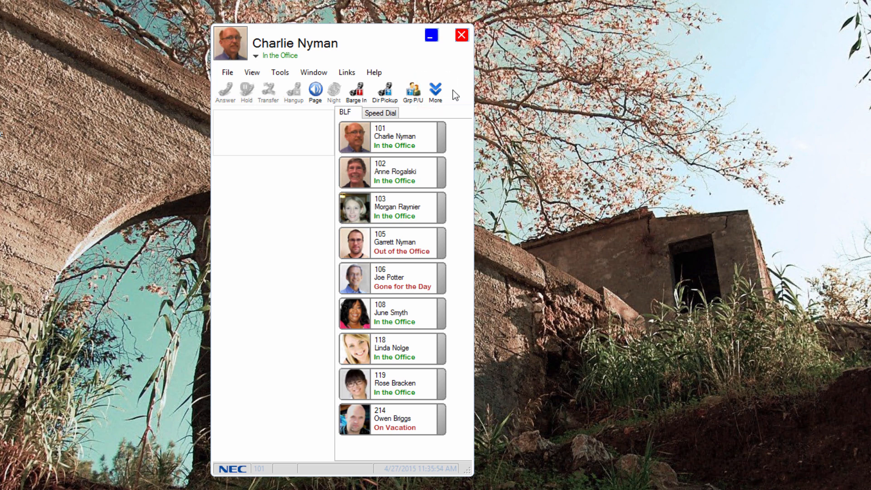
left_click(435, 89)
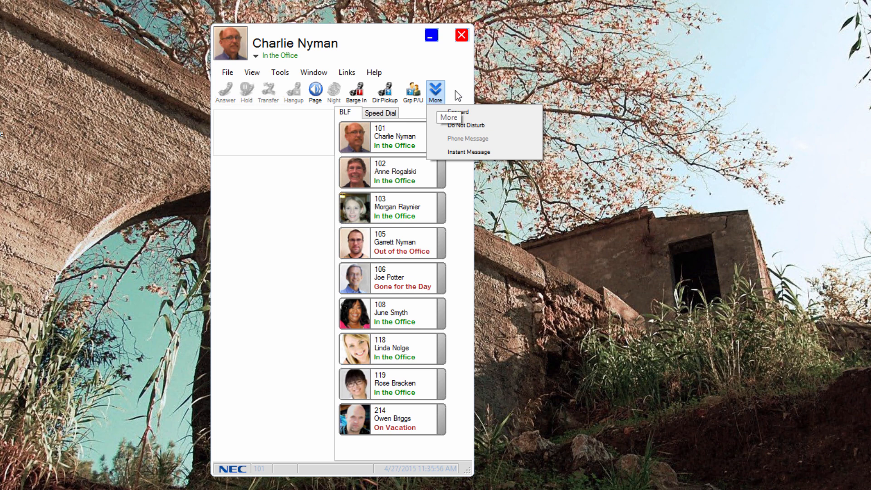
mouse_move(487, 93)
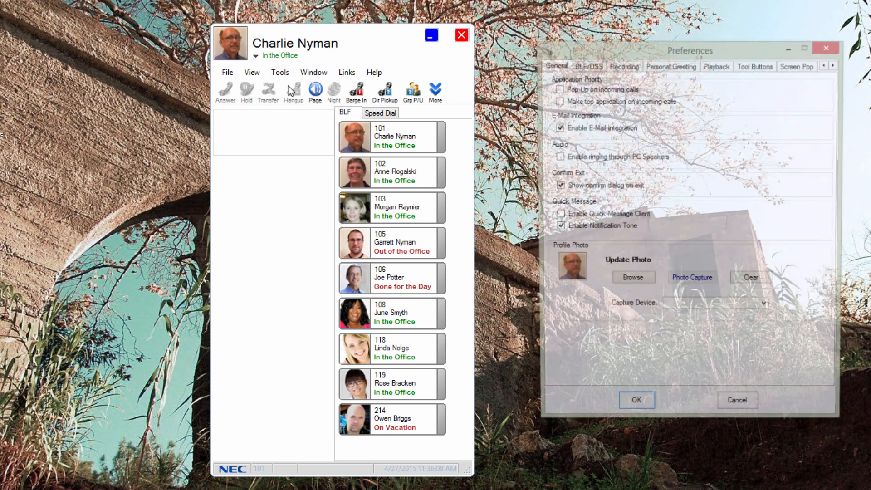
left_click(755, 65)
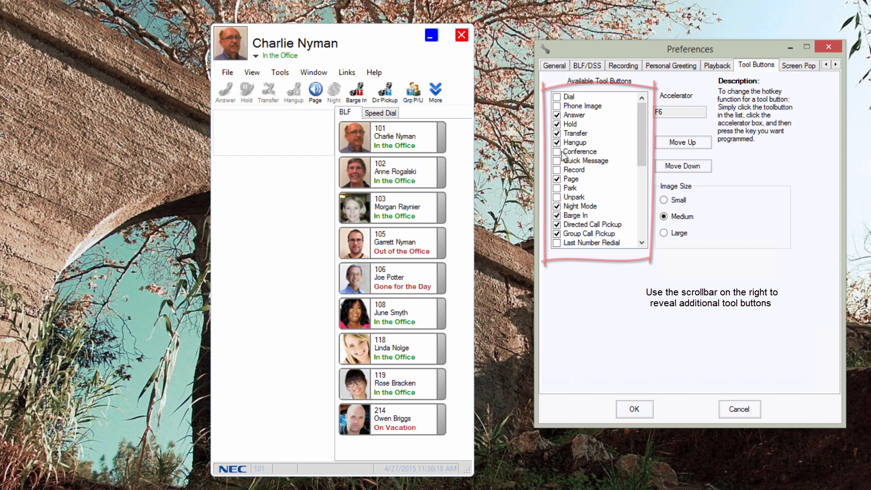
left_click(580, 151)
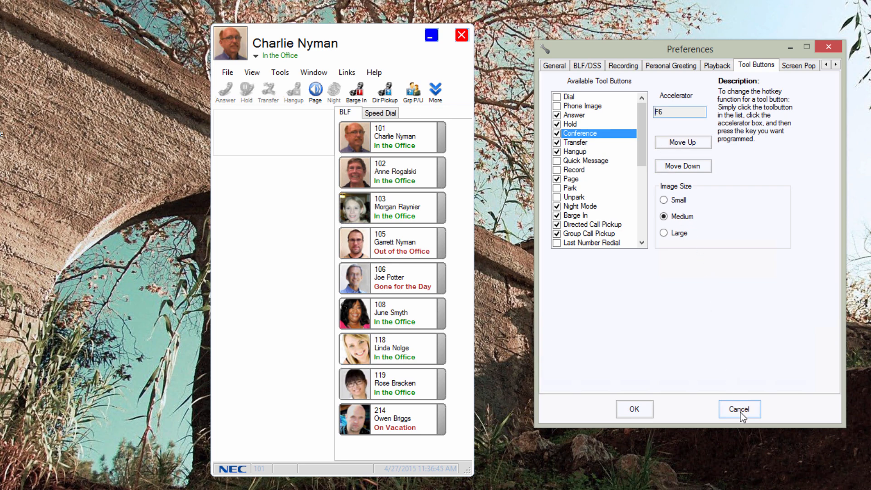
left_click(739, 408)
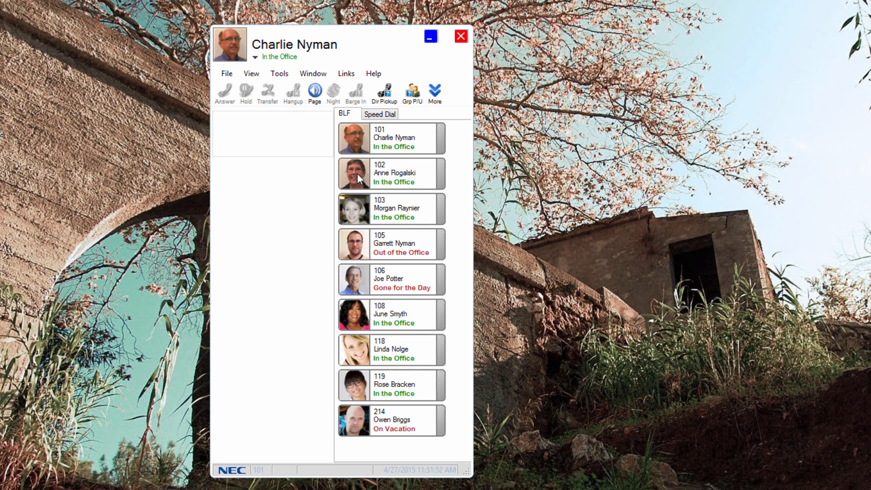
left_click(394, 173)
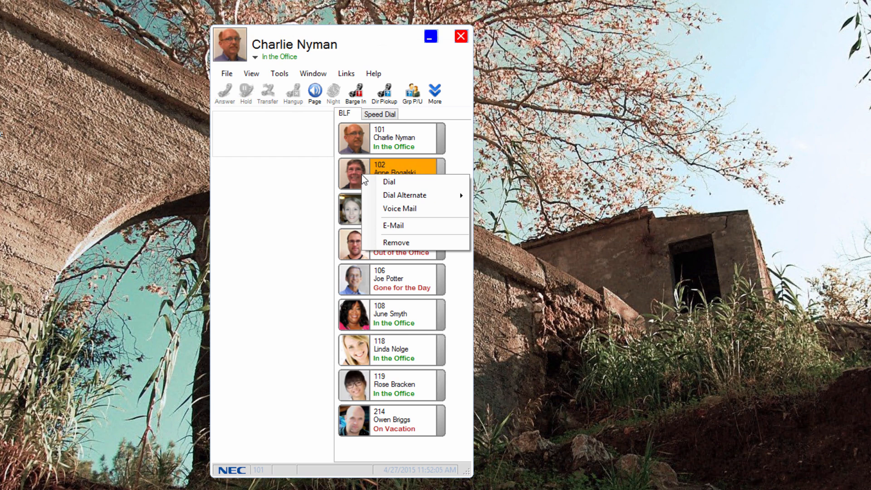
left_click(304, 193)
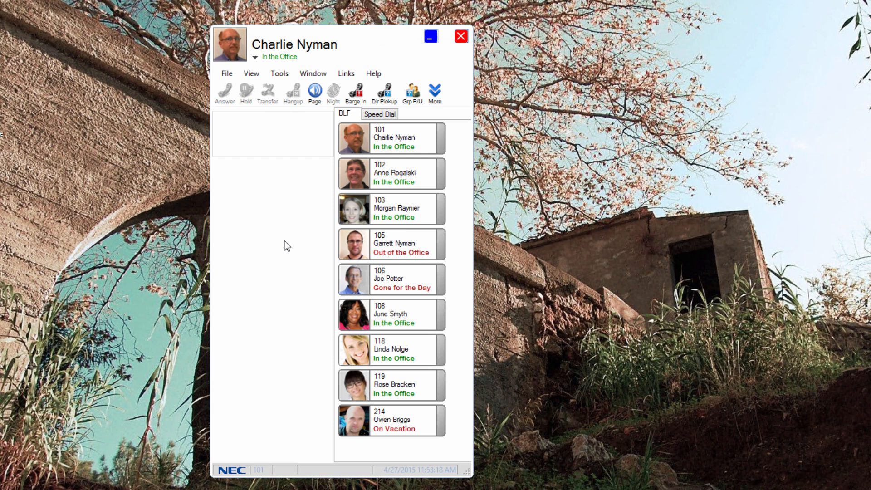
- Open Tools > Preferences and show the BLF/DSS page
left_click(279, 73)
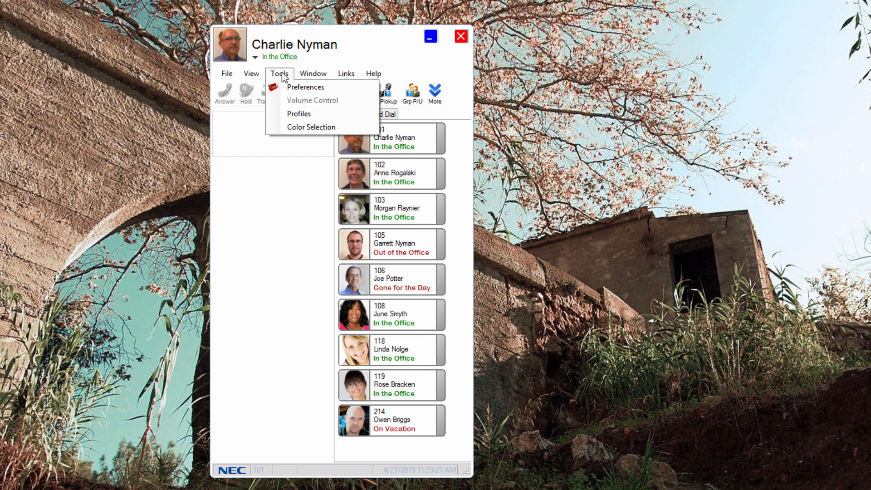
left_click(304, 87)
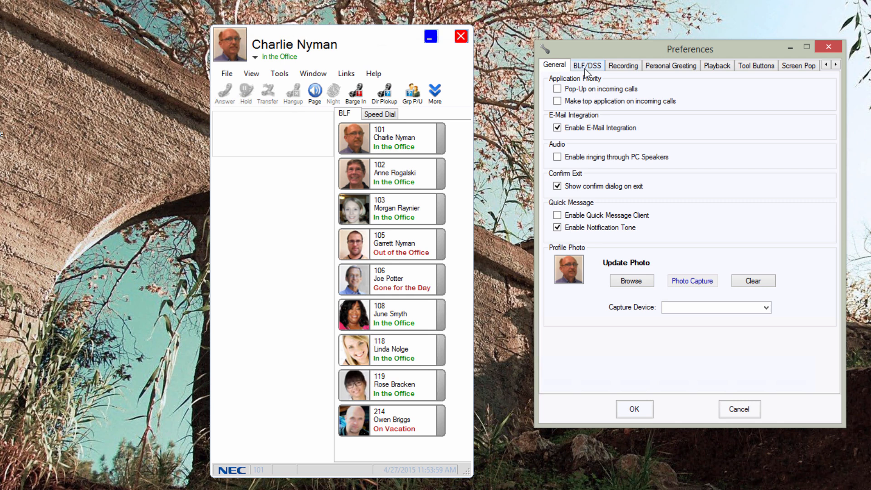
left_click(587, 64)
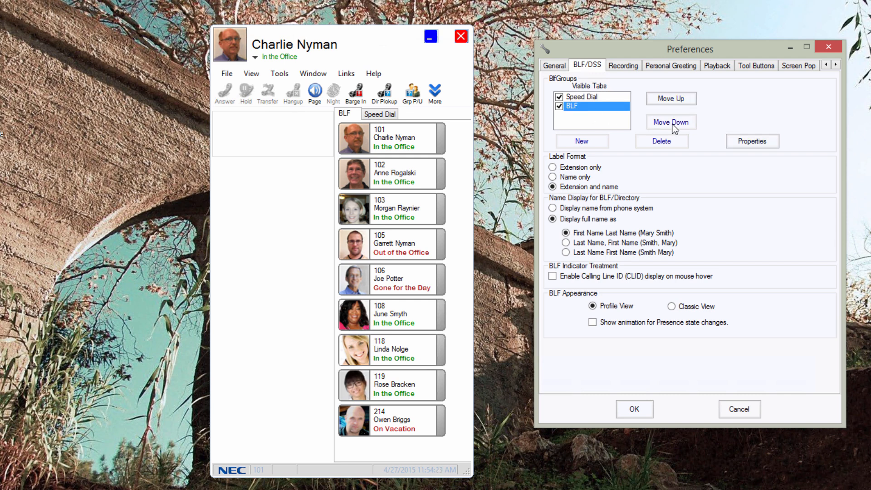
left_click(751, 141)
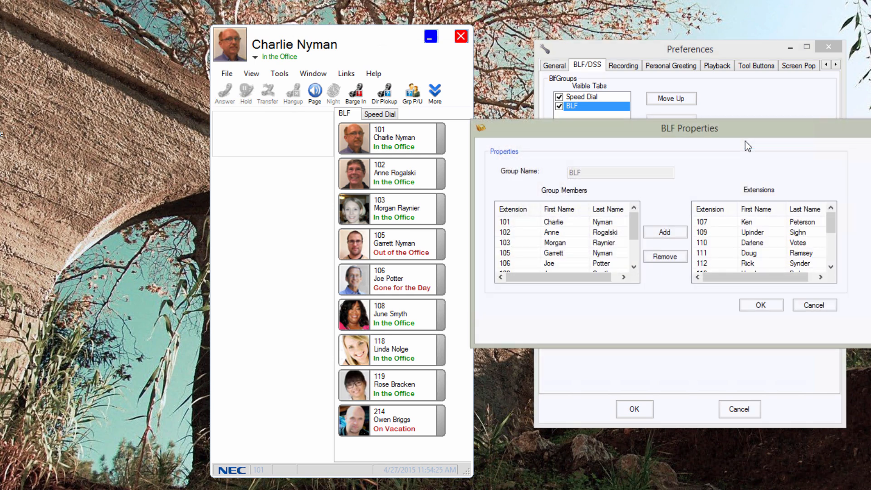
left_click(702, 232)
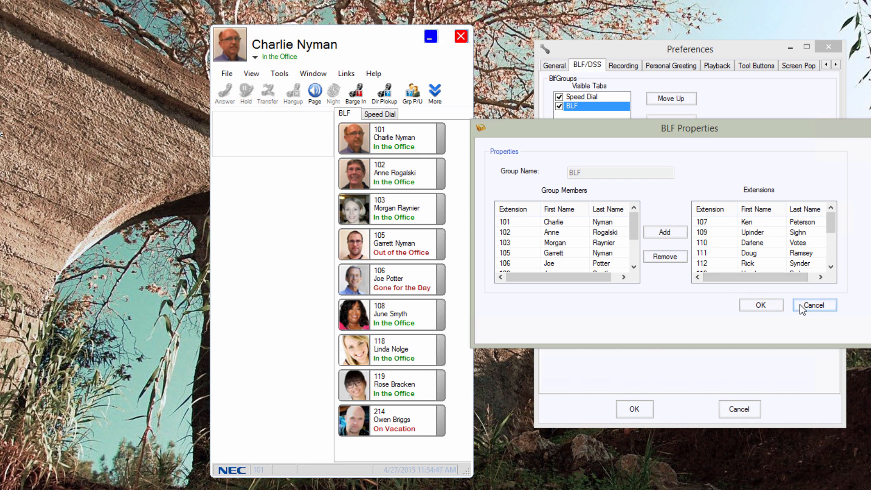
left_click(813, 305)
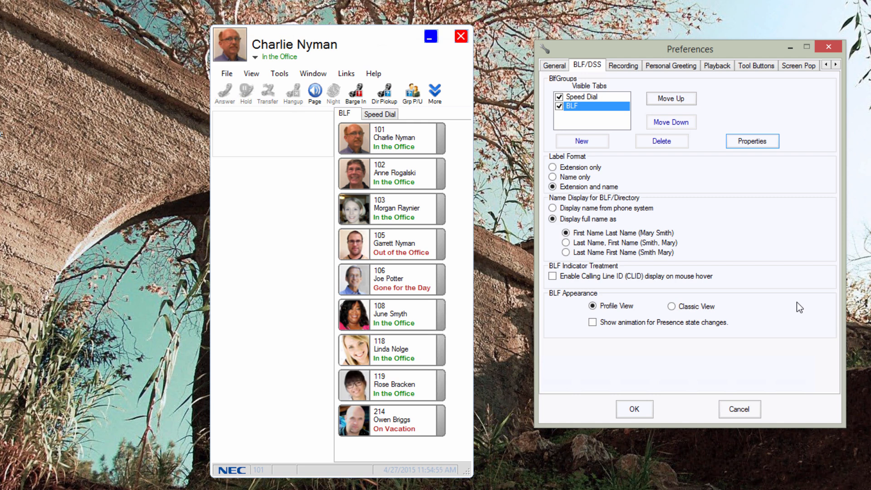
mouse_move(808, 318)
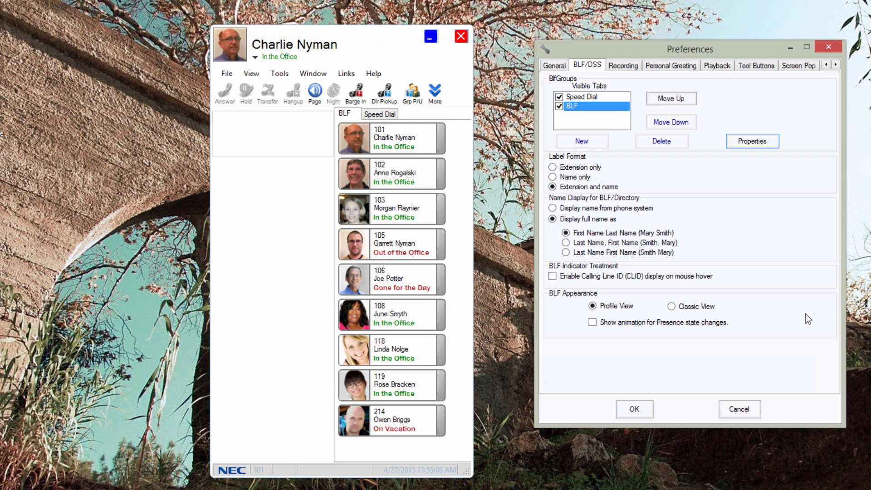
mouse_move(831, 277)
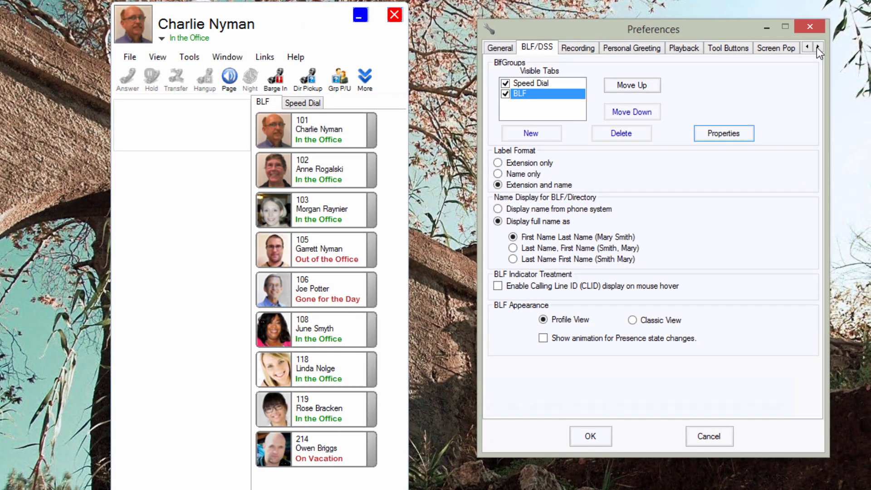
- Browse the Shortcuts, Voice Mail, Notification Settings and Instant Message preference pages
left_click(816, 47)
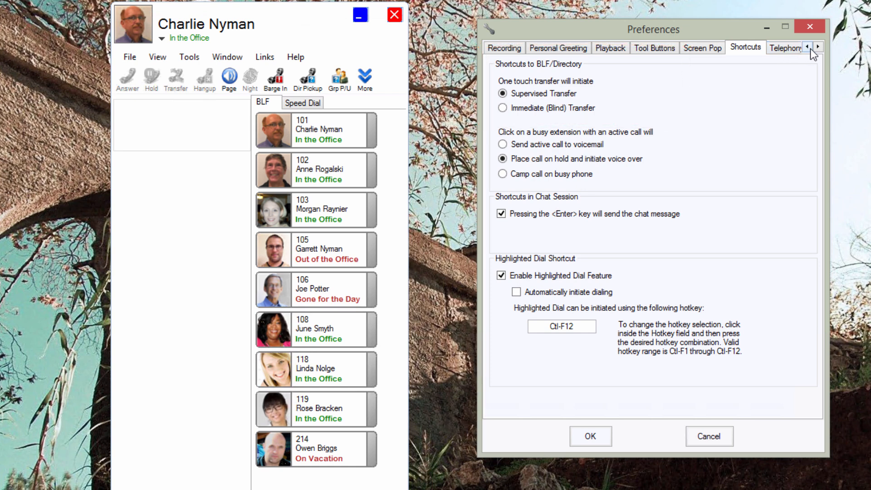
left_click(817, 46)
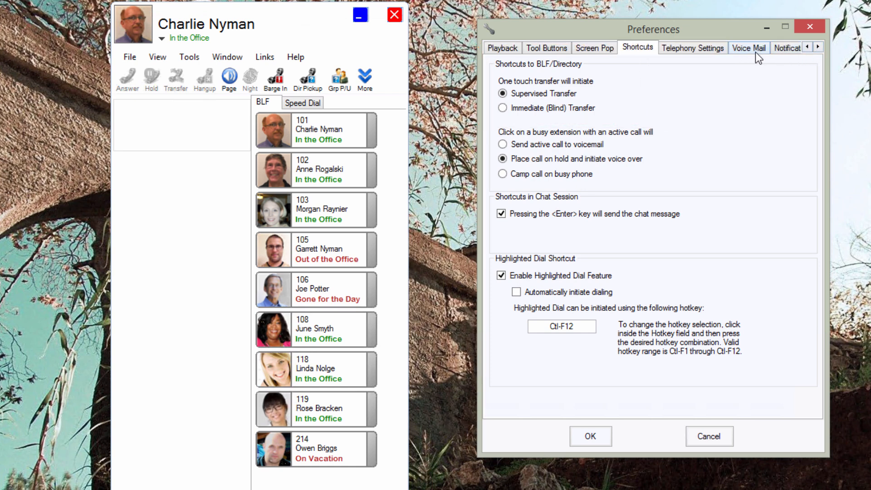
left_click(748, 47)
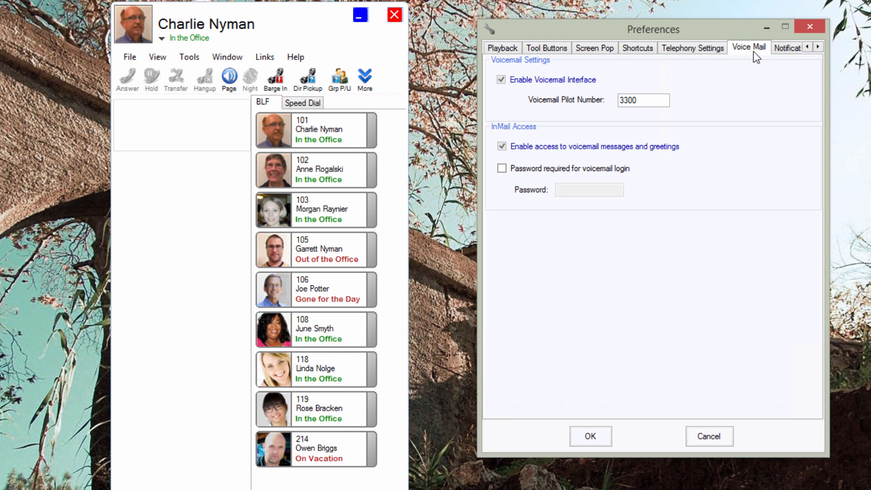
mouse_move(781, 54)
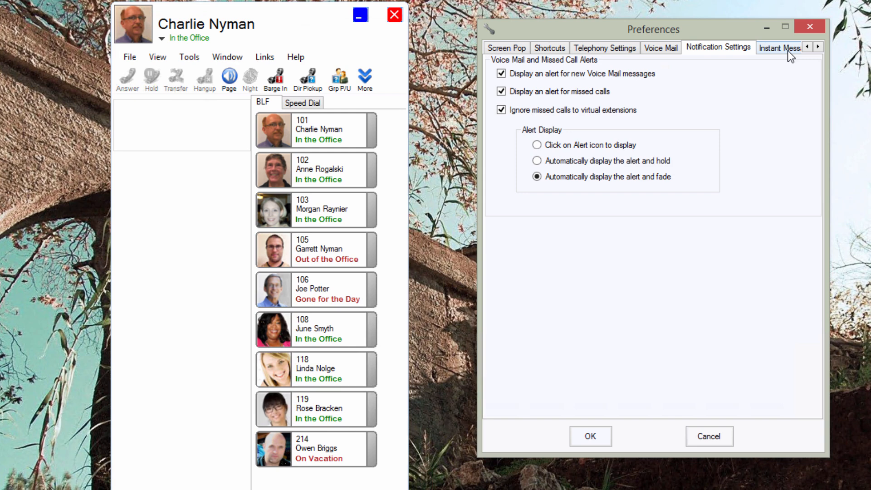
left_click(777, 47)
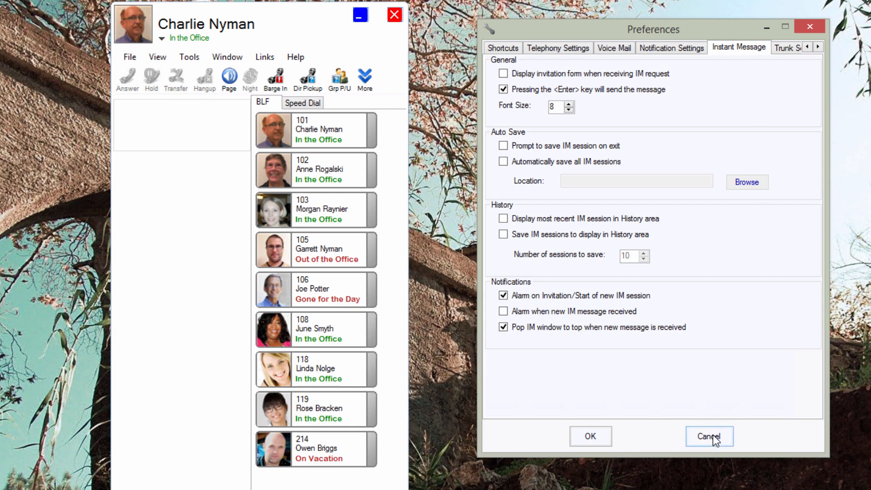
- Cancel Preferences from the Instant Message page, discarding any changes
left_click(708, 436)
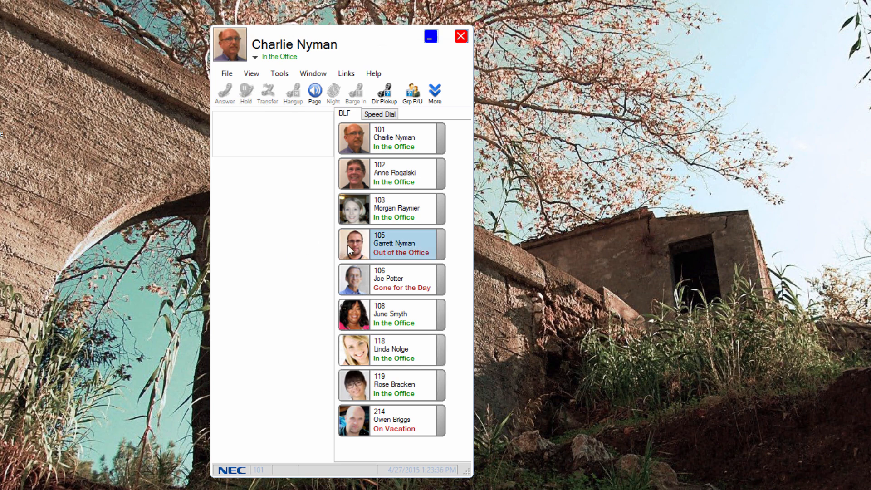
mouse_move(353, 244)
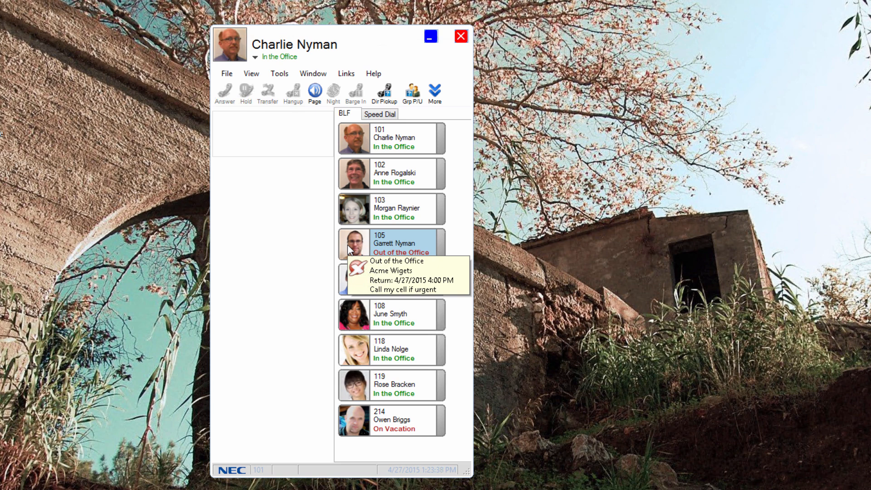
mouse_move(341, 249)
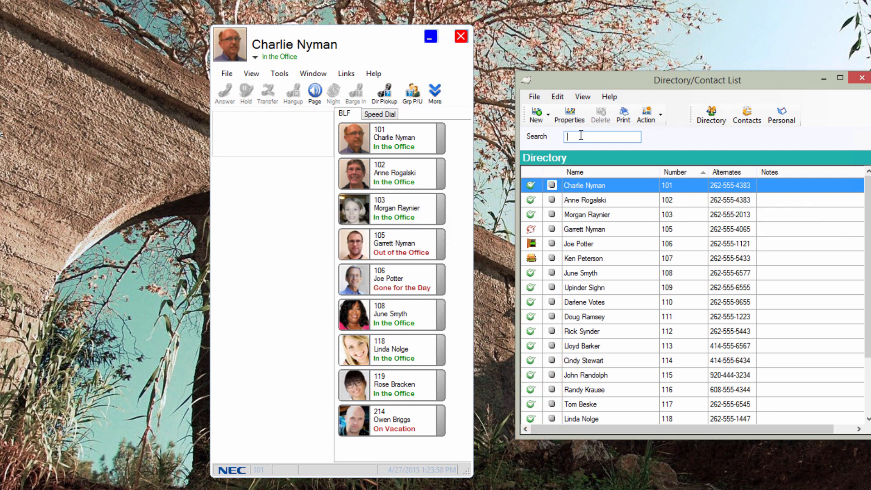
- Filter the directory by typing 'd' and 's', clear the search, and close the contact list
type("d")
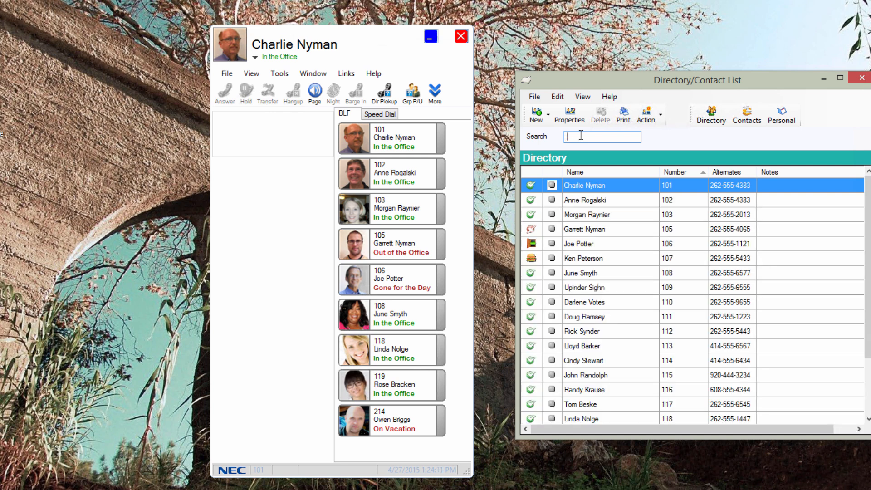
type("s")
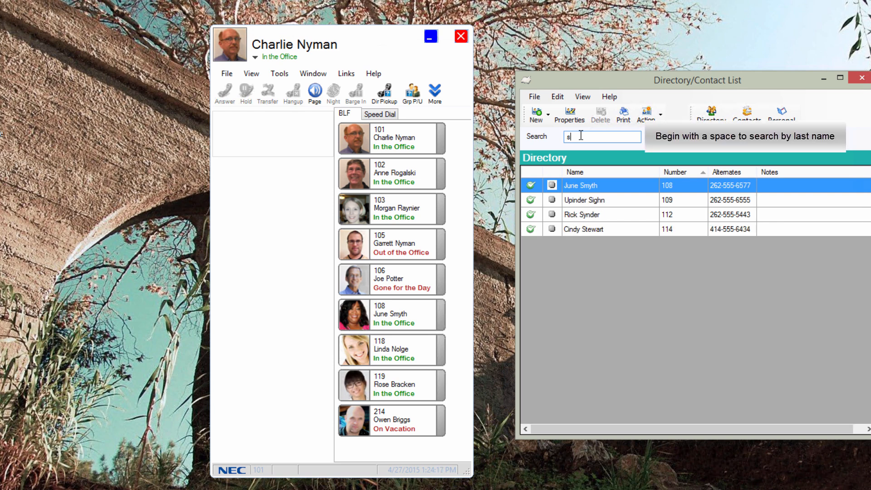
key("backspace")
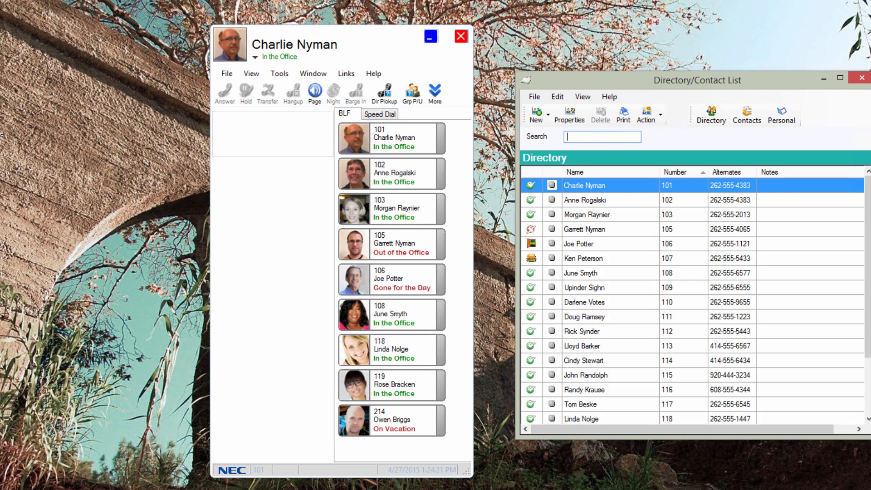
left_click(861, 78)
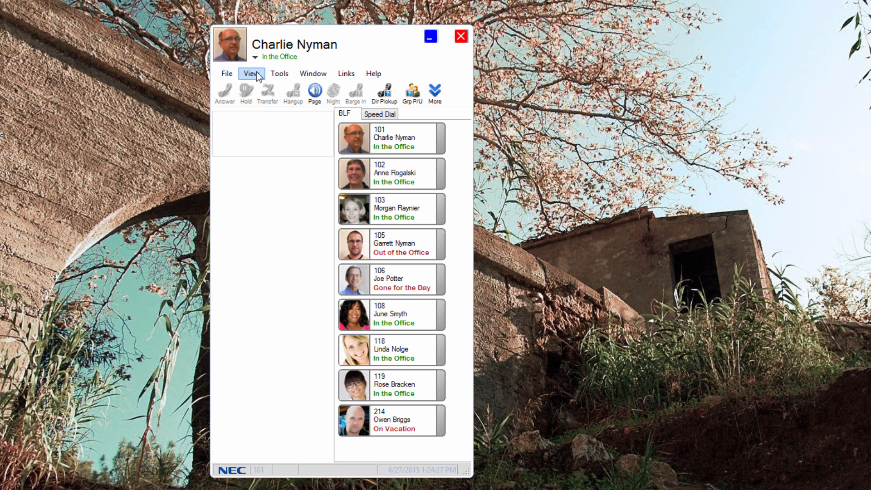
- Set presence to Out to Lunch and confirm, then restore In the Office and confirm
left_click(255, 57)
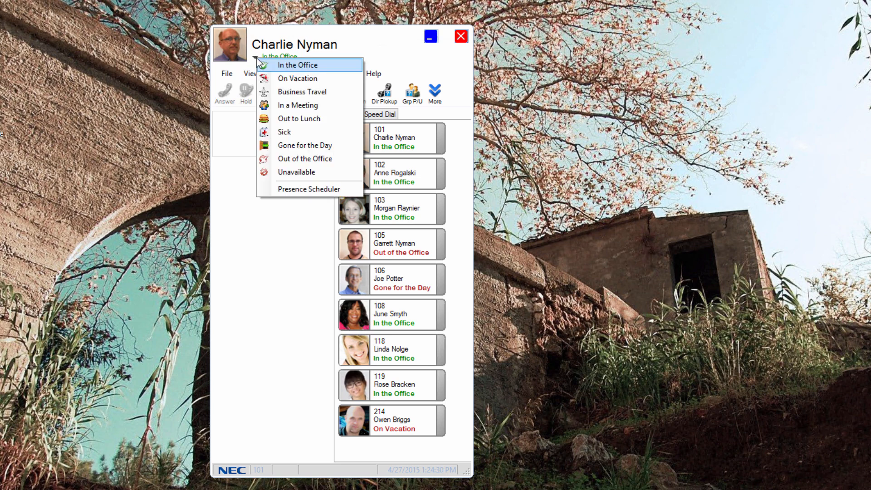
mouse_move(299, 119)
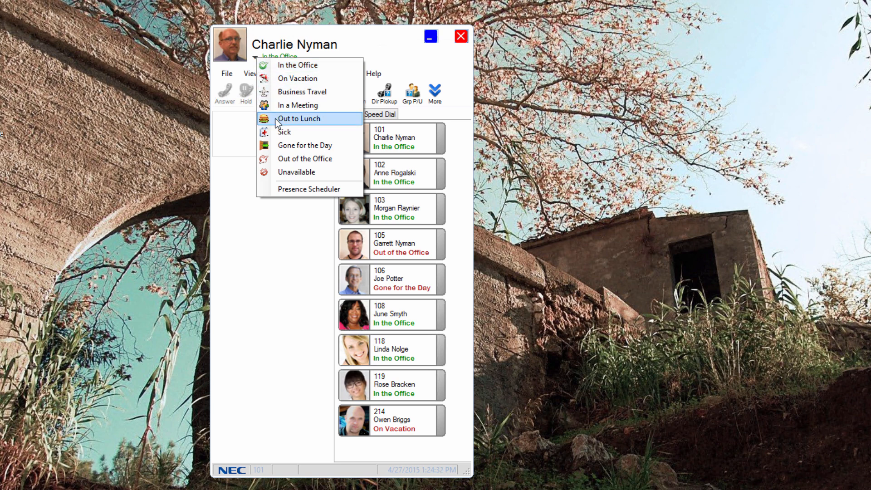
left_click(299, 118)
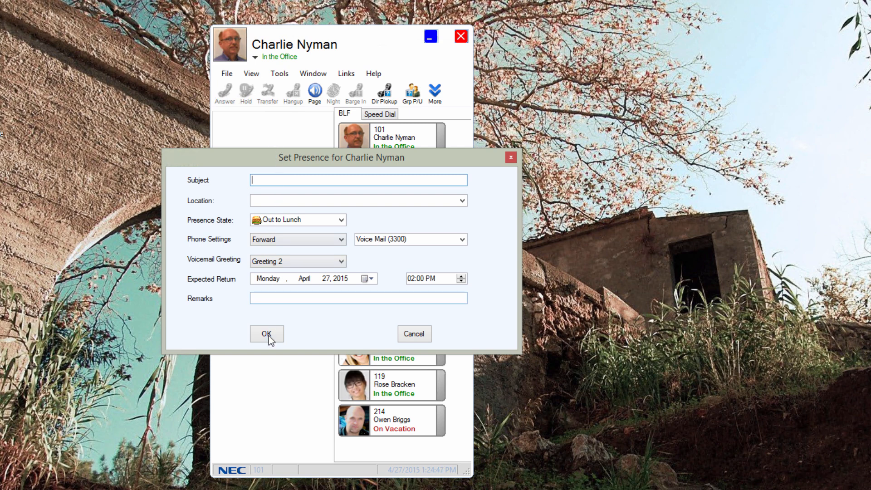
left_click(267, 334)
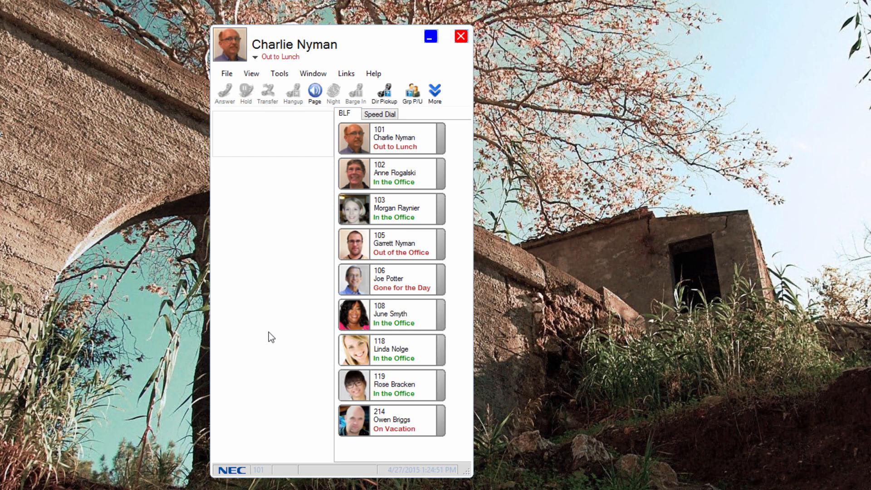
mouse_move(356, 144)
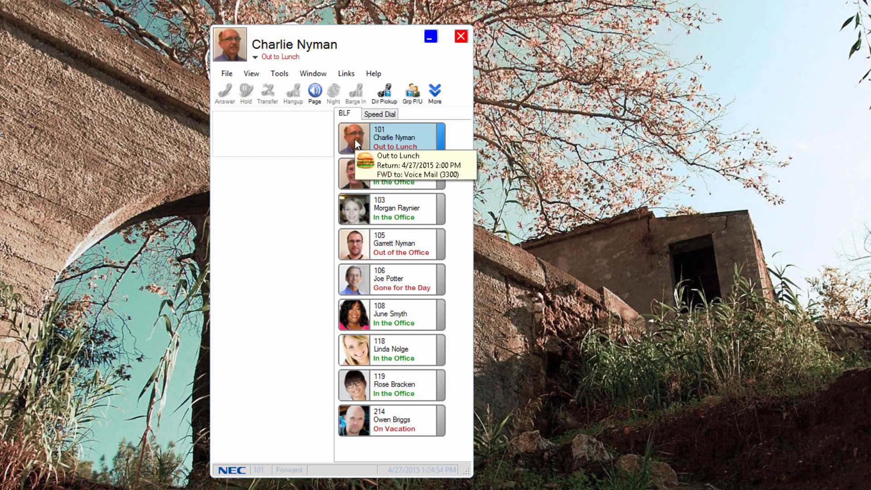
mouse_move(298, 170)
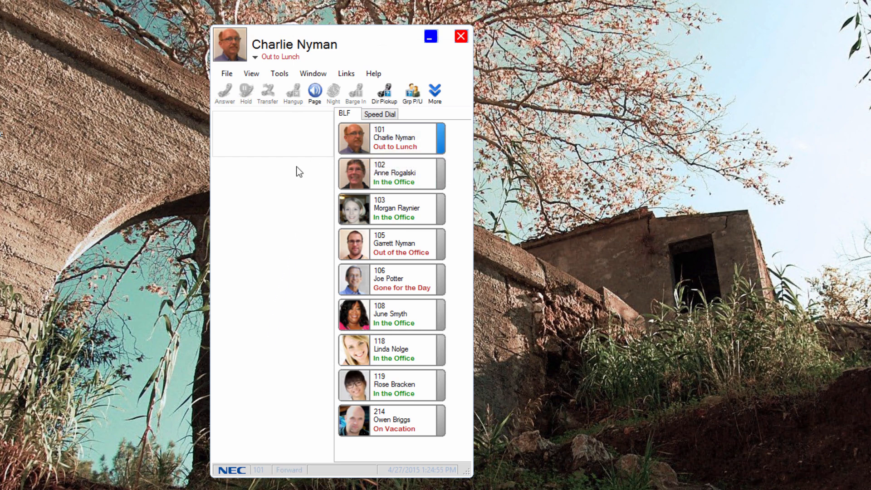
left_click(280, 56)
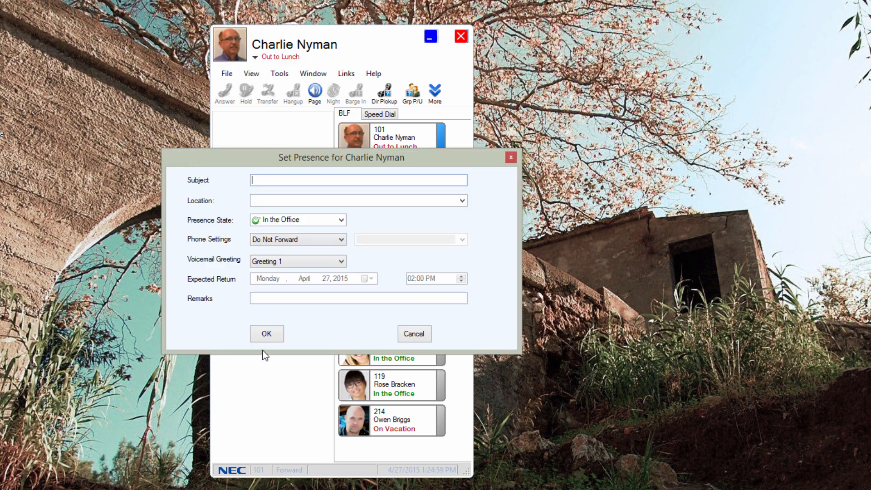
left_click(267, 334)
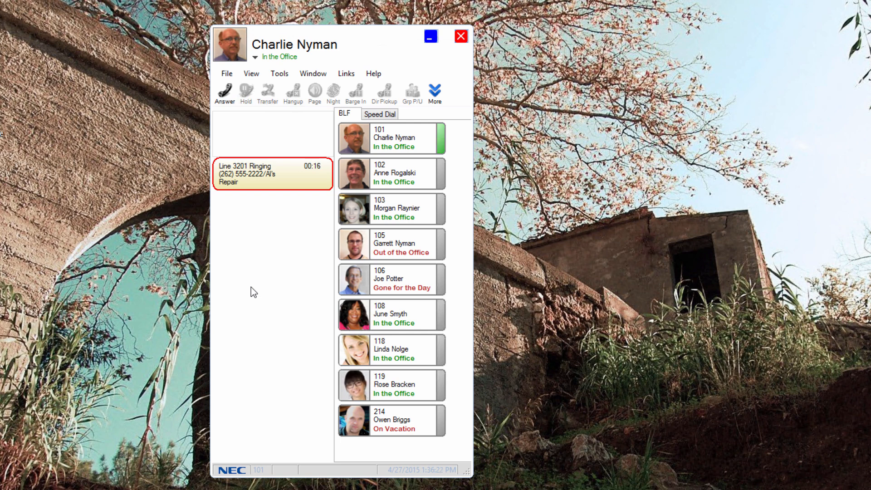
mouse_move(254, 184)
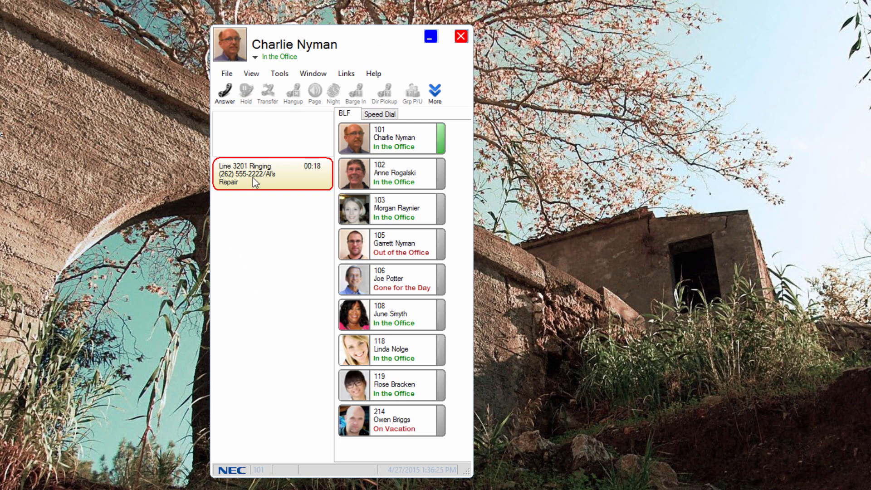
- Answer Al's Repair on line 3201 and transfer the call to extension 102
left_click(224, 90)
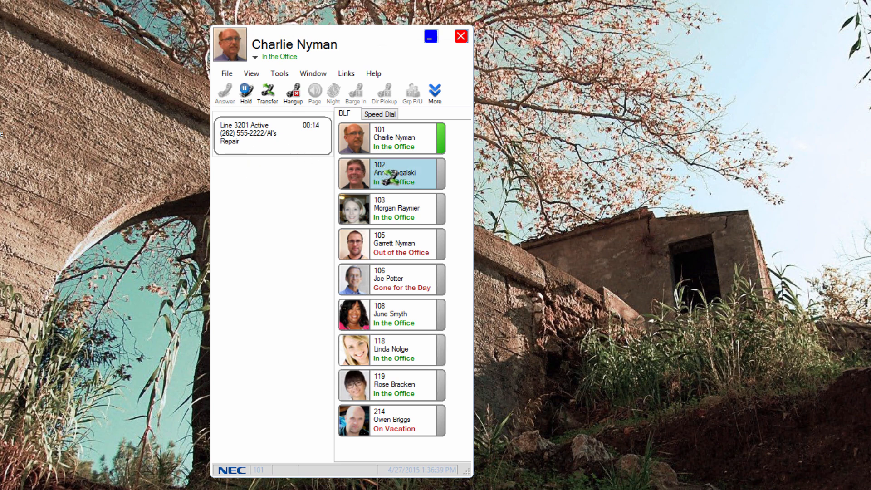
left_click(293, 90)
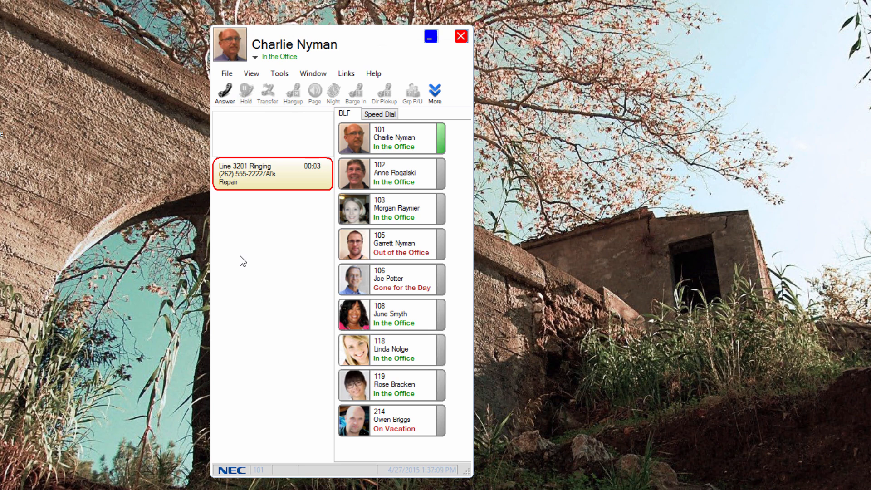
mouse_move(250, 184)
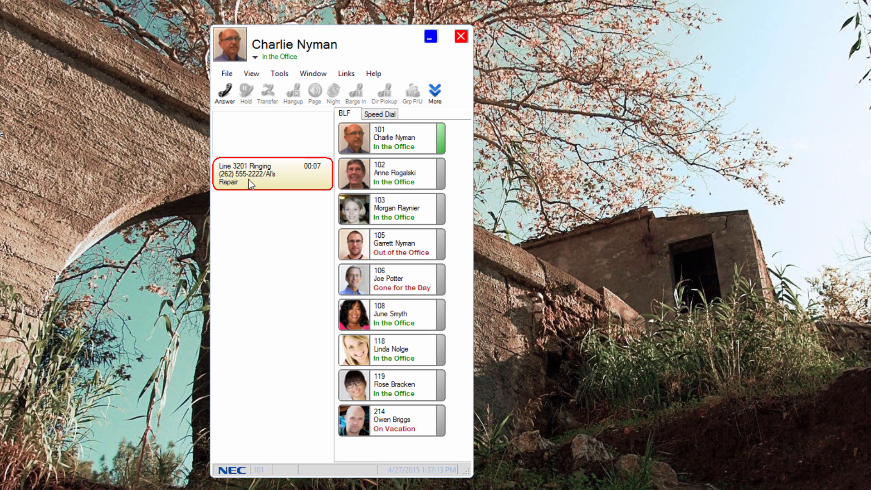
- Send the ringing Al's Repair call on line 3201 to Voicemail from its context menu
right_click(261, 178)
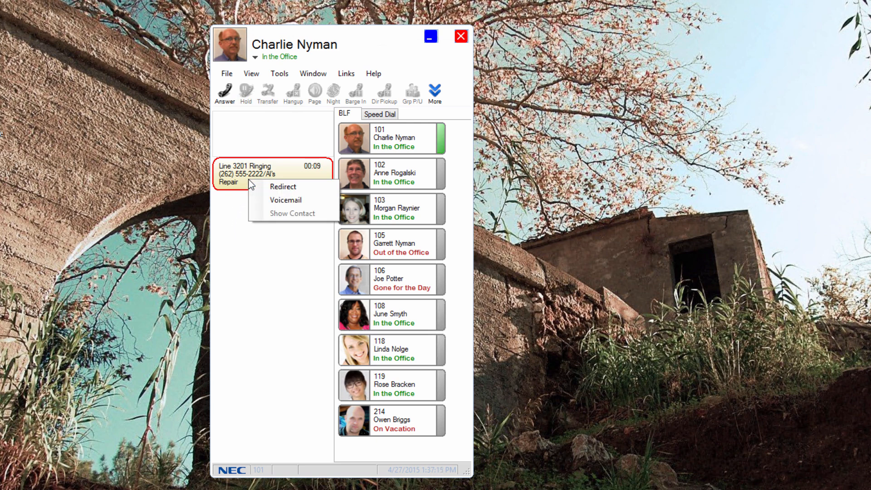
mouse_move(286, 200)
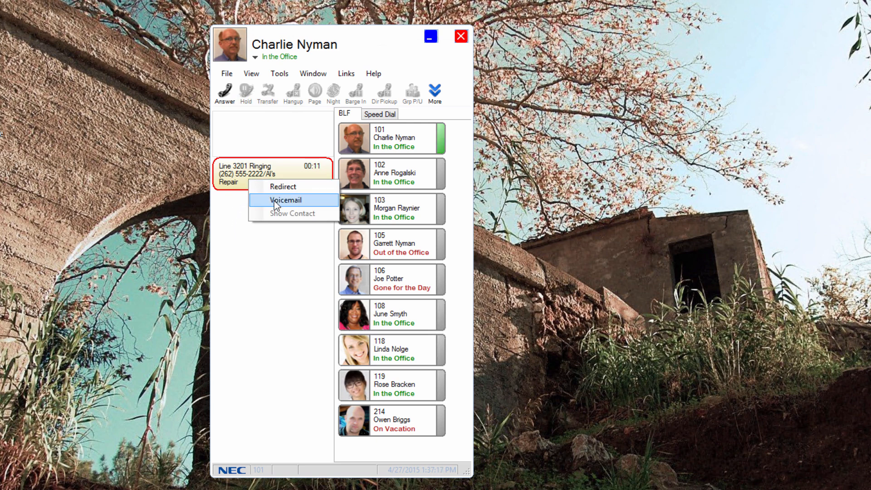
left_click(285, 200)
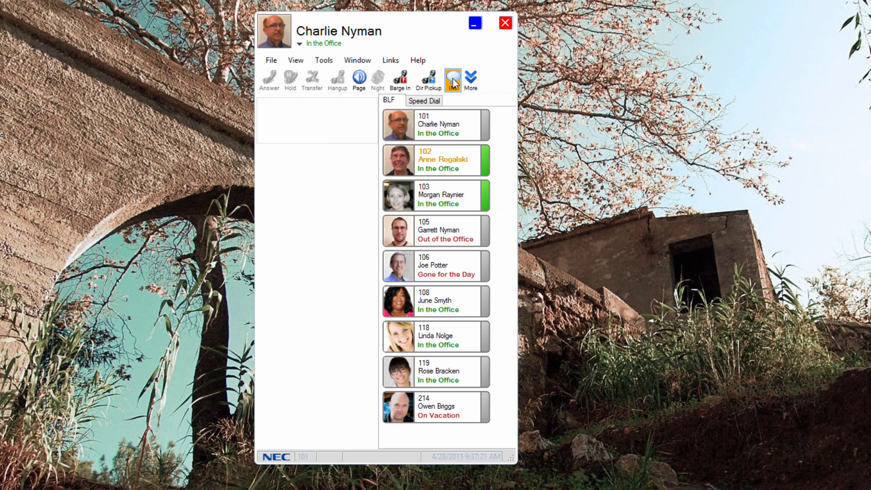
left_click(453, 79)
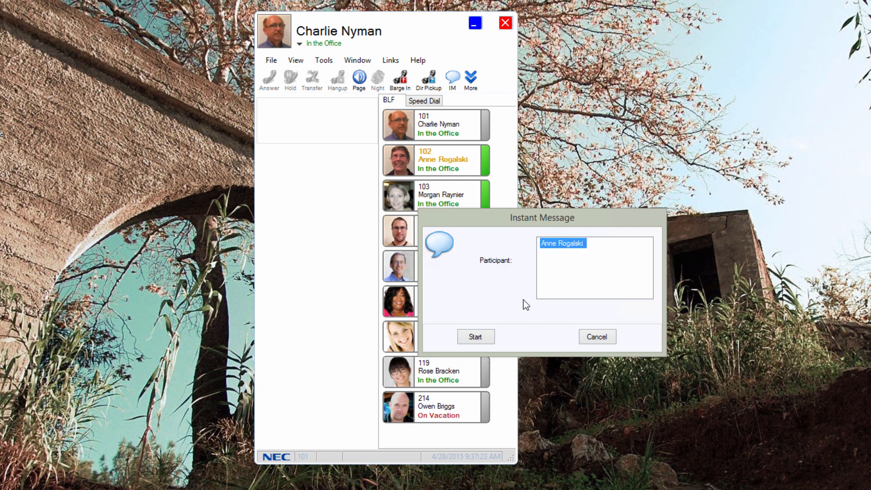
left_click(474, 336)
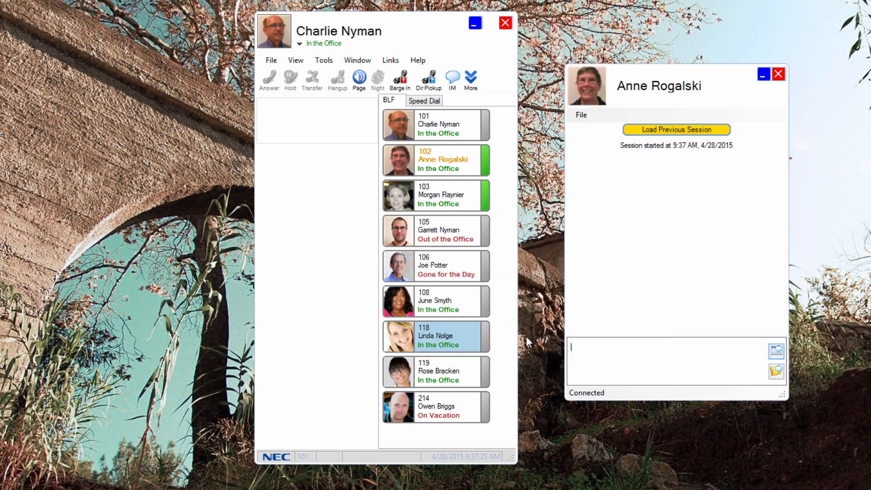
mouse_move(604, 358)
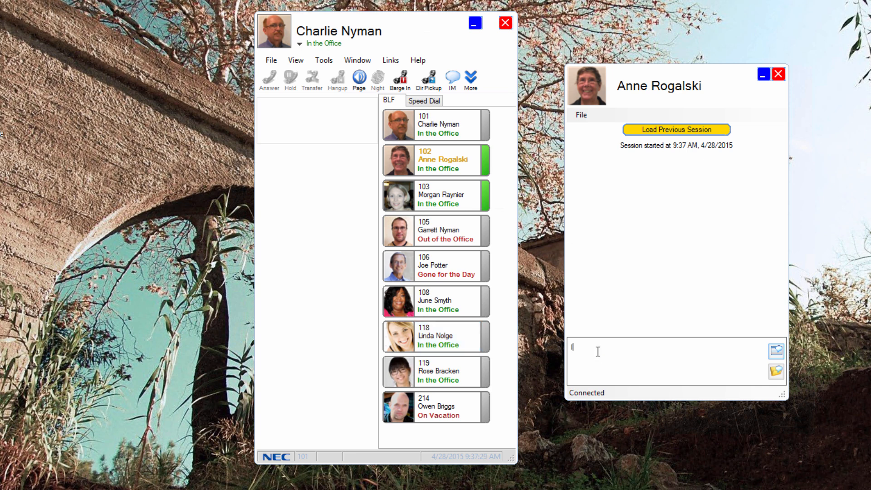
type("I need yo")
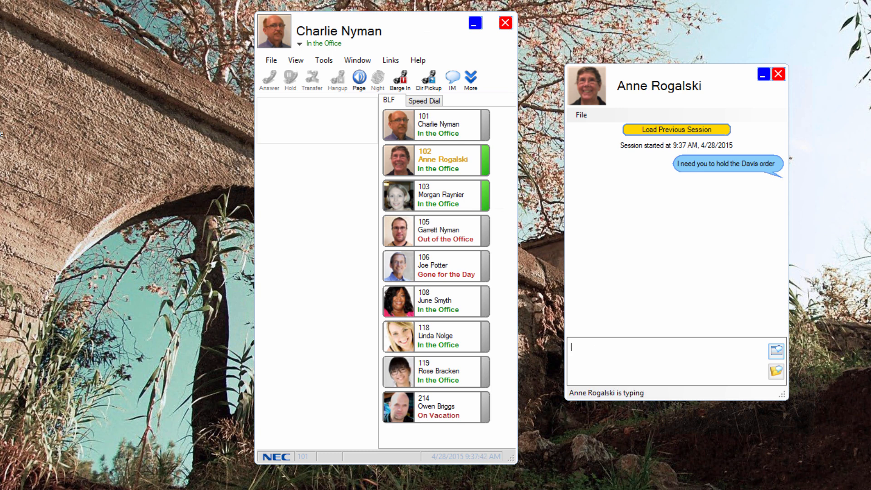
type("They wan")
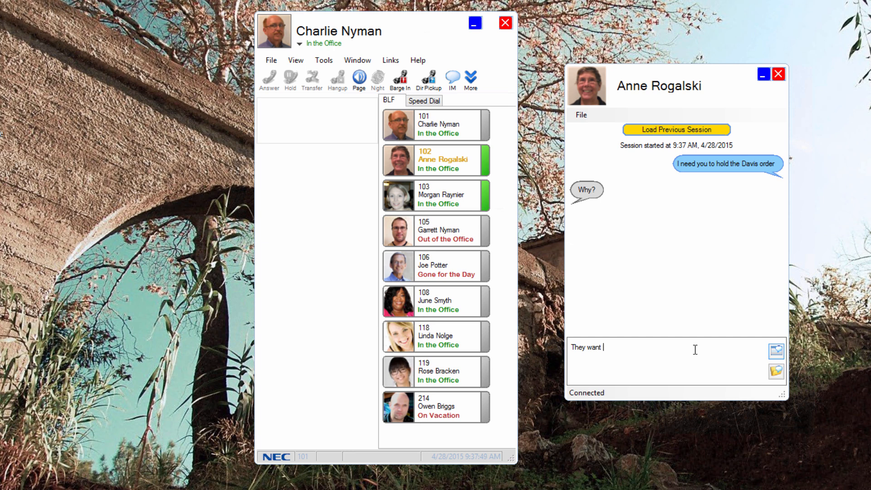
type("to dou")
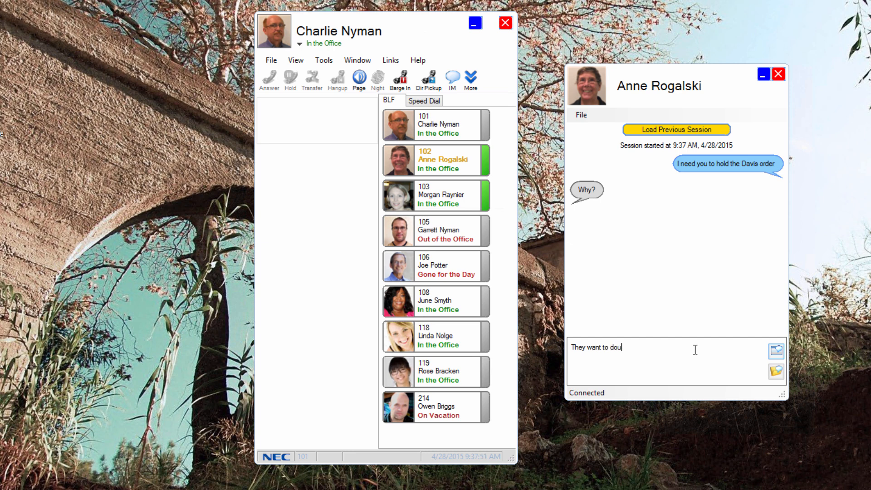
type("ble it")
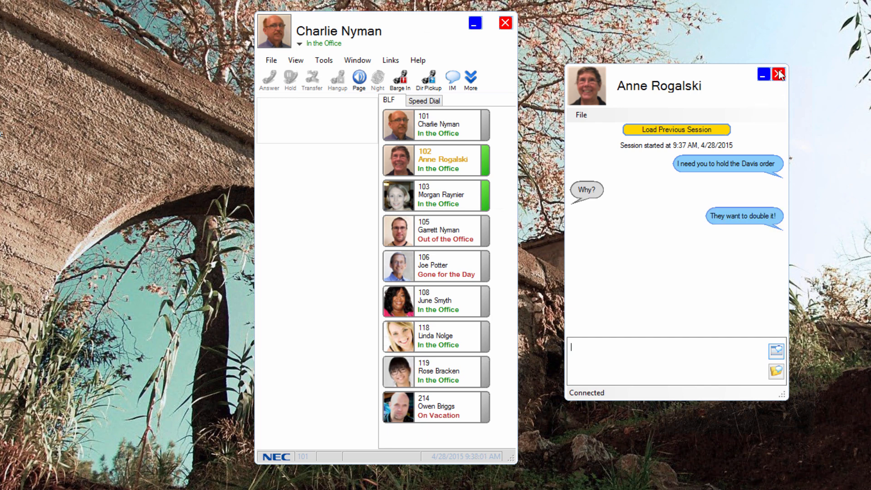
left_click(778, 74)
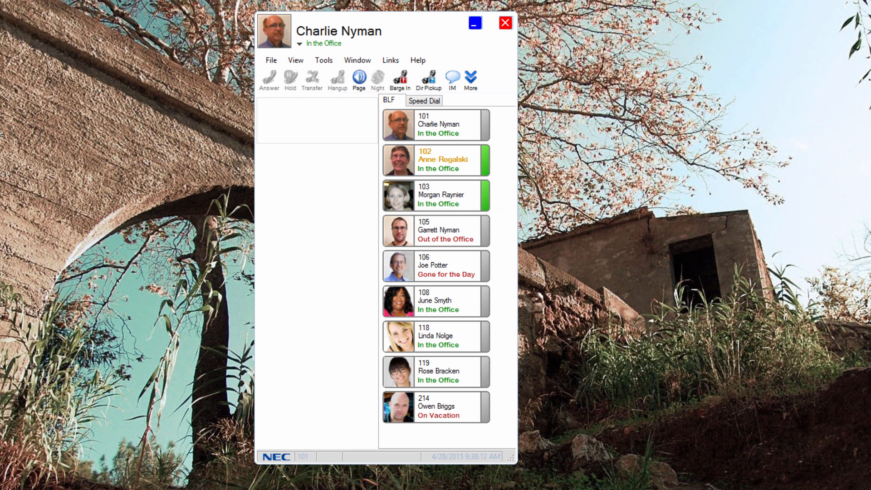